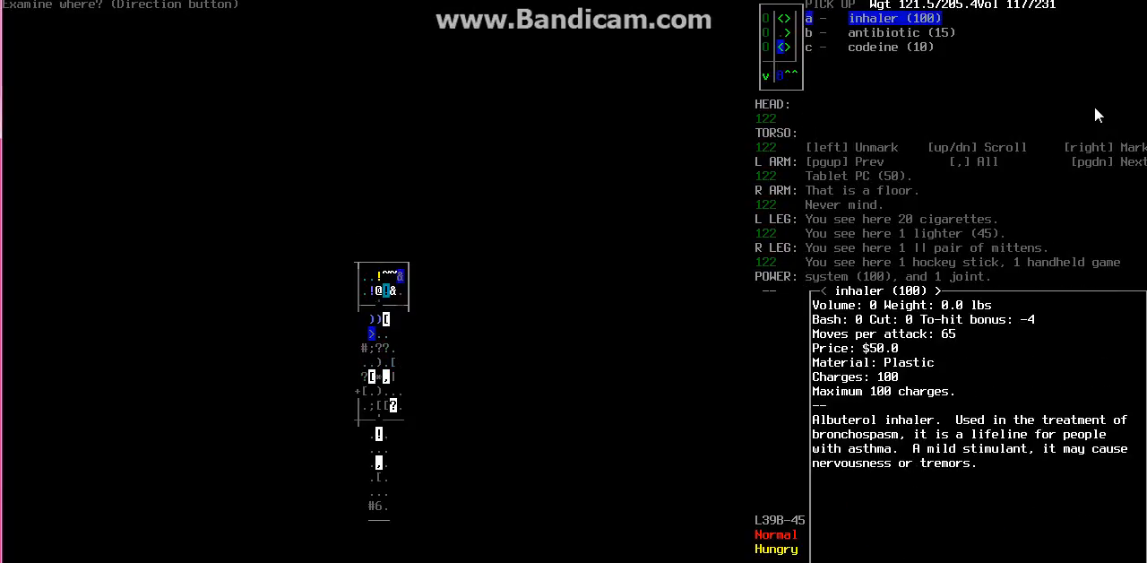
Step: Scroll the item list down to the inhaler's description
key(down)
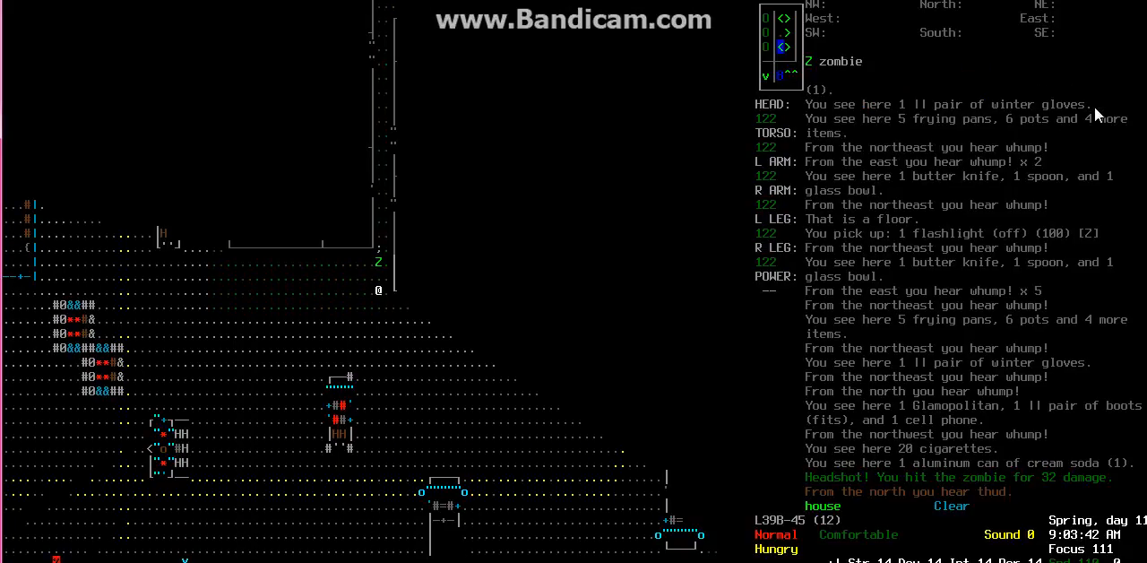
Step: Throw a tool at the approaching zombie for a 32-damage headshot
key(t)
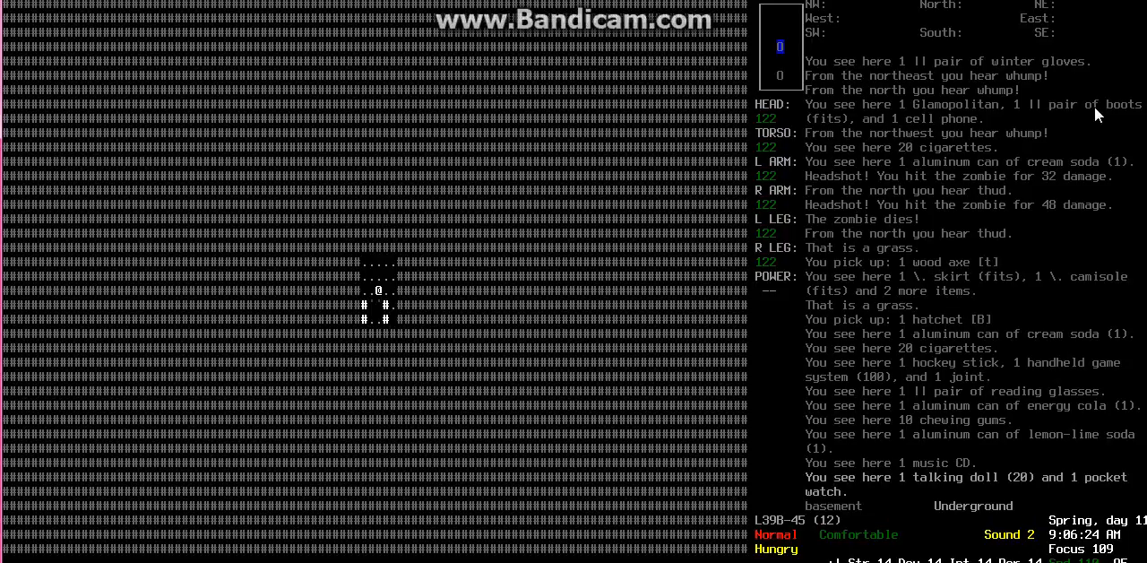
Step: Glance at the inventory in the basement, then close it
key(i)
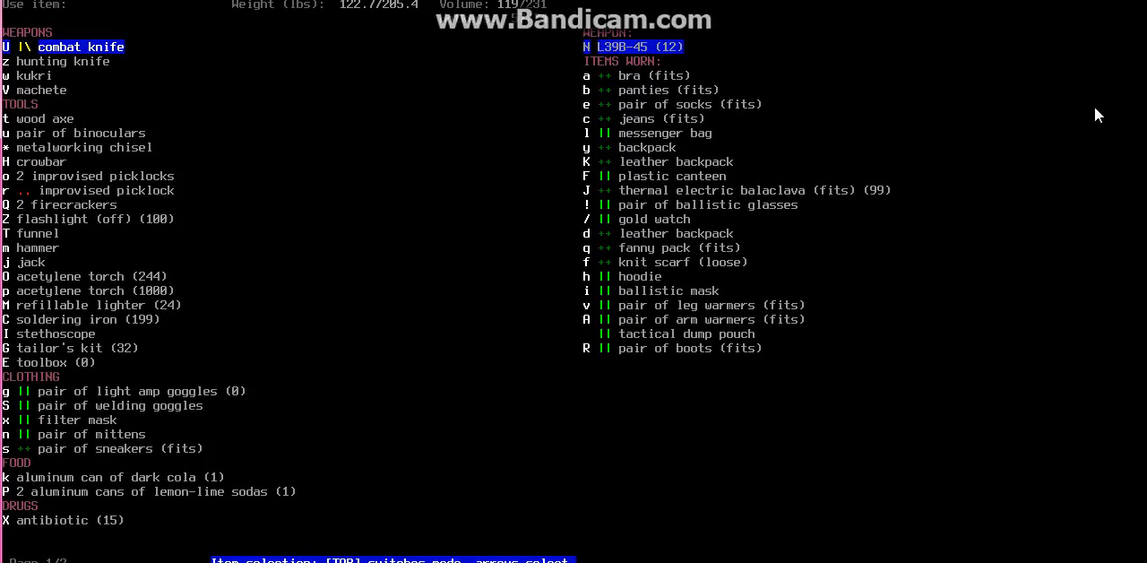
key(Escape)
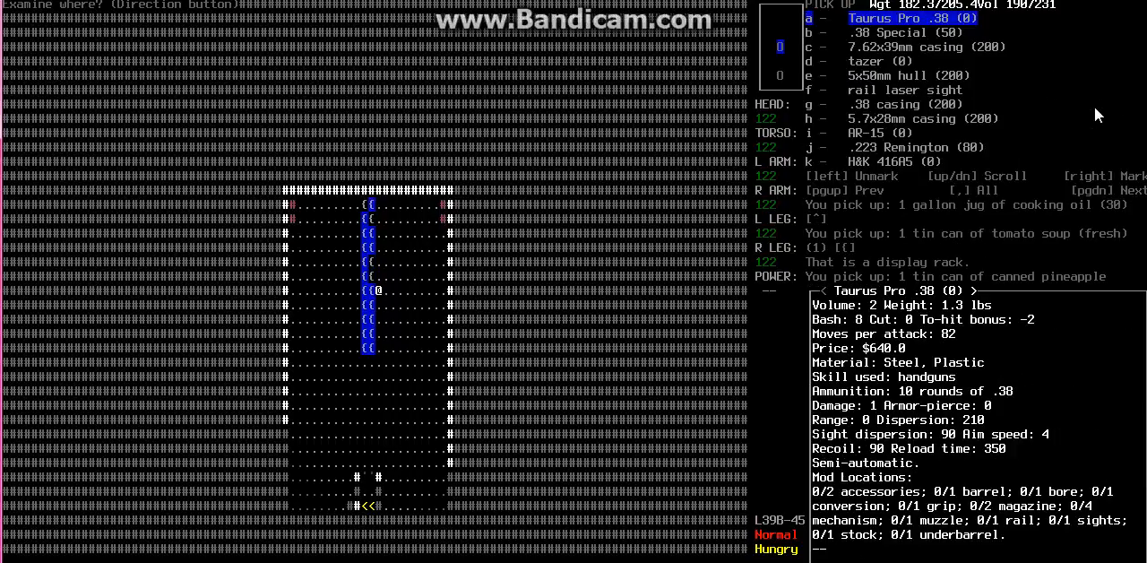
Step: Move from the Taurus Pro .38 to the .38 Special ammunition details
key(down)
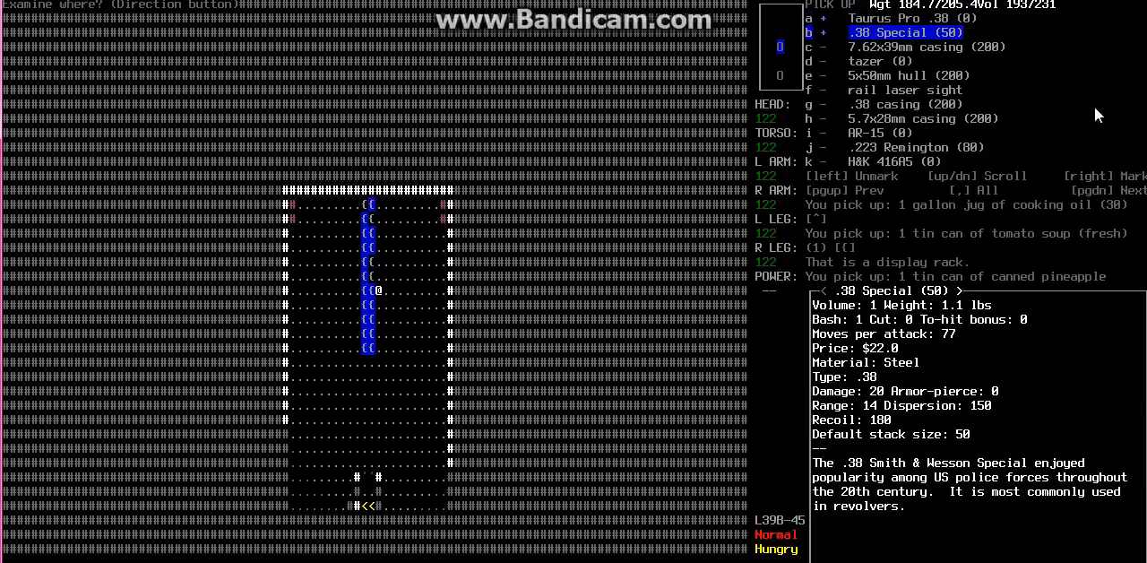